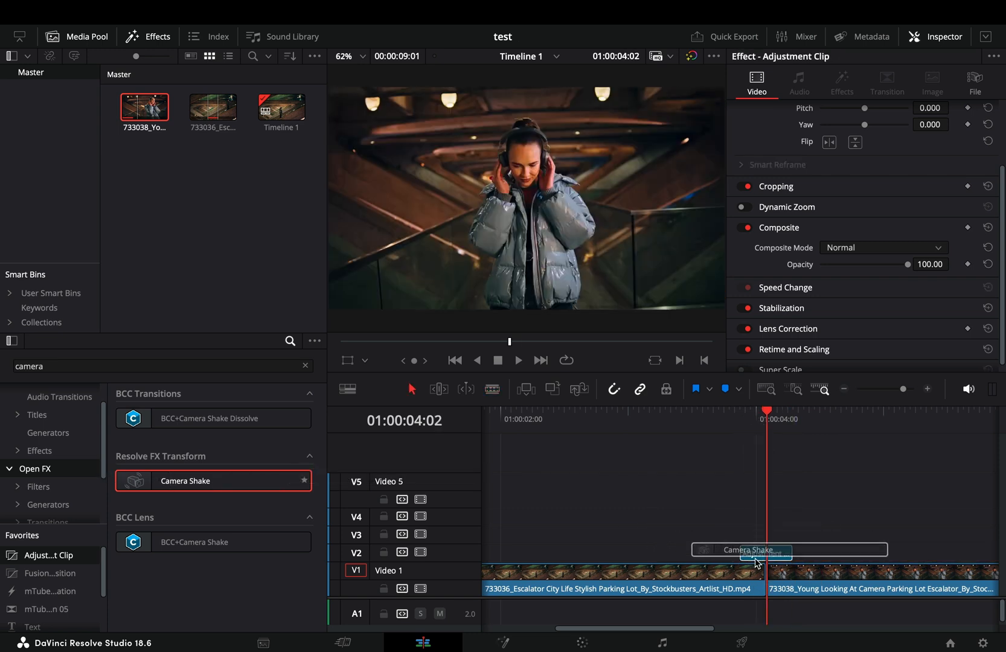
# Set the Camera Shake clip's Border Type to Replicate so exposed frame edges are filled
pyautogui.click(840, 82)
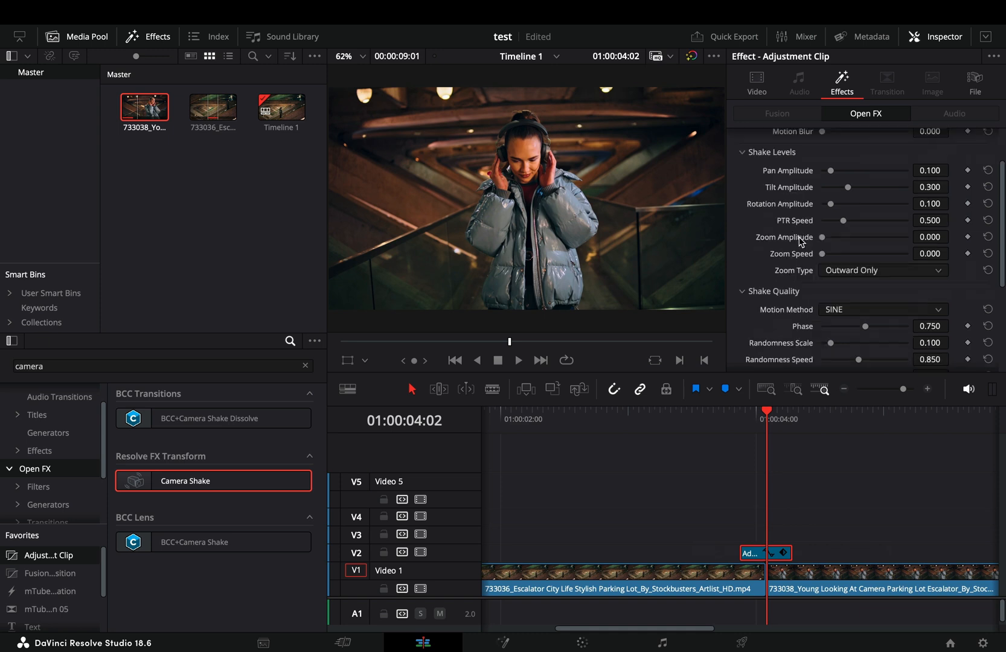
pyautogui.scroll(-3)
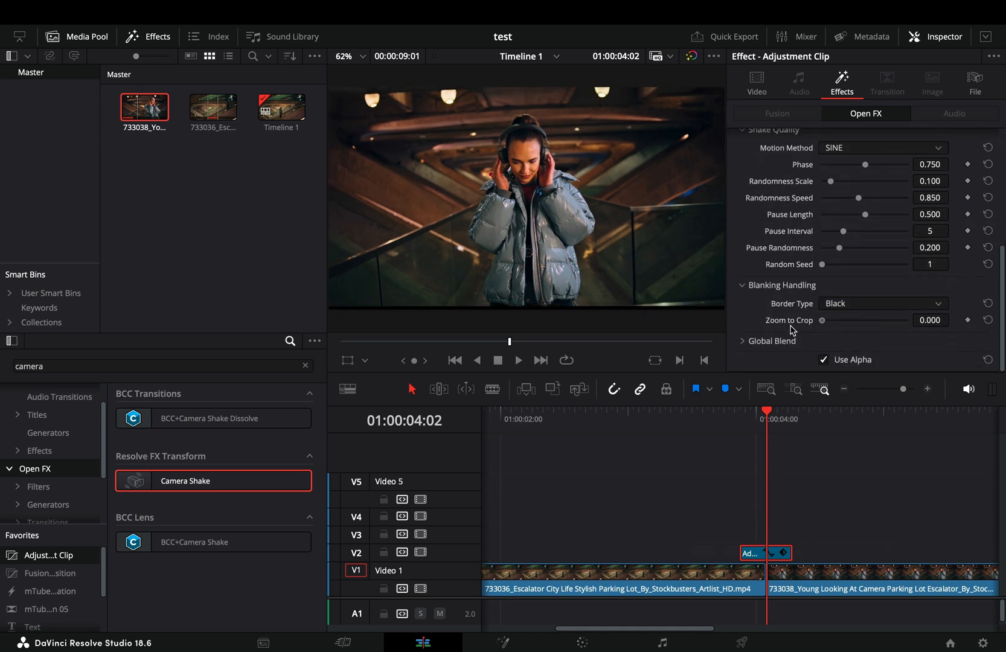
pyautogui.click(882, 303)
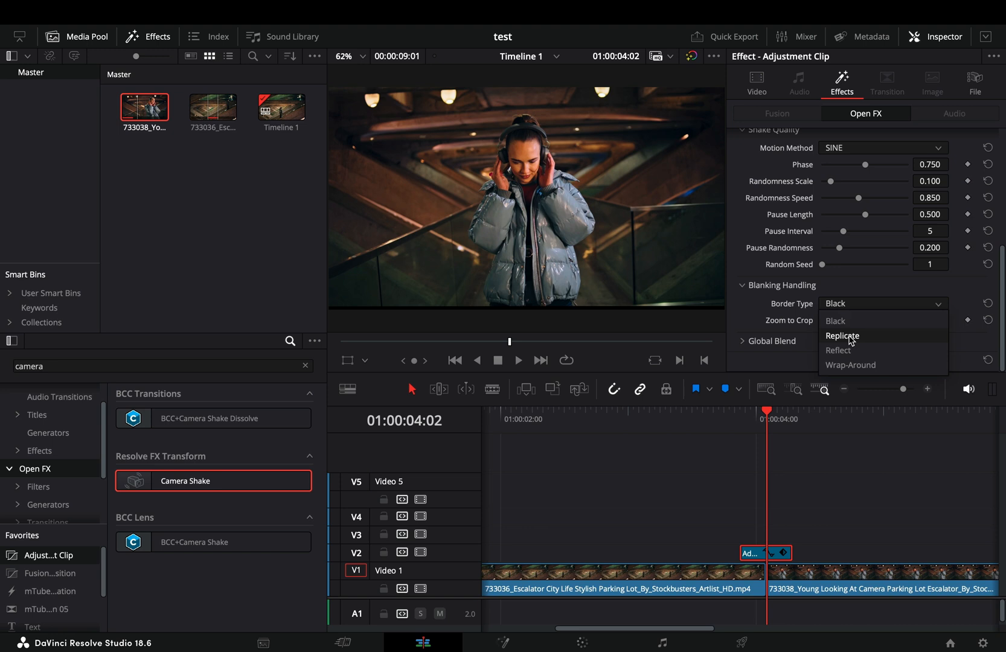
pyautogui.click(838, 350)
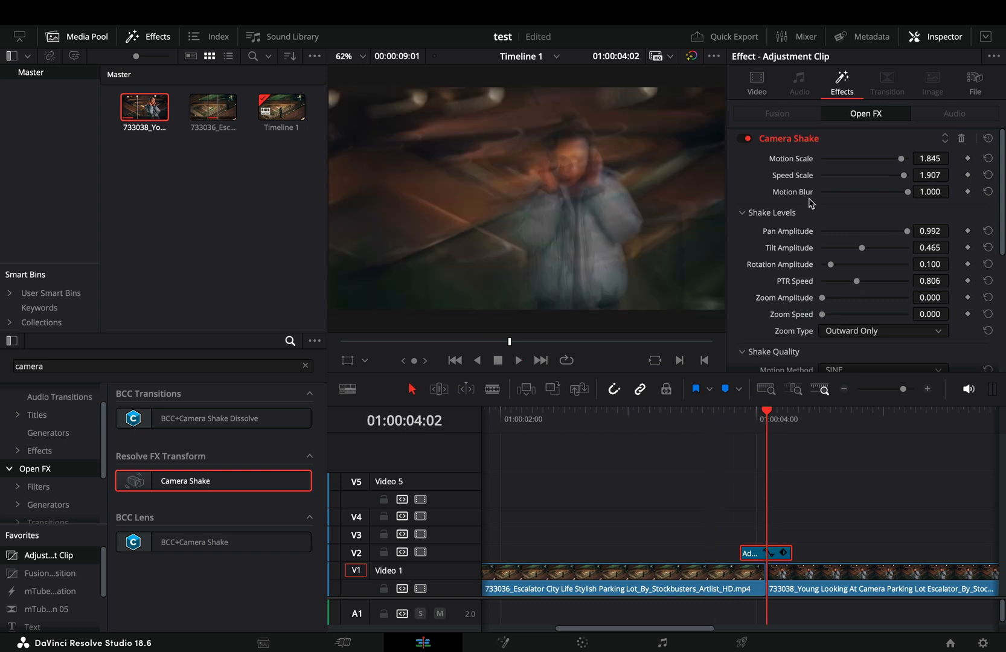
# Blend the adjustment clip over the cut using the Color Dodge composite mode
pyautogui.click(756, 82)
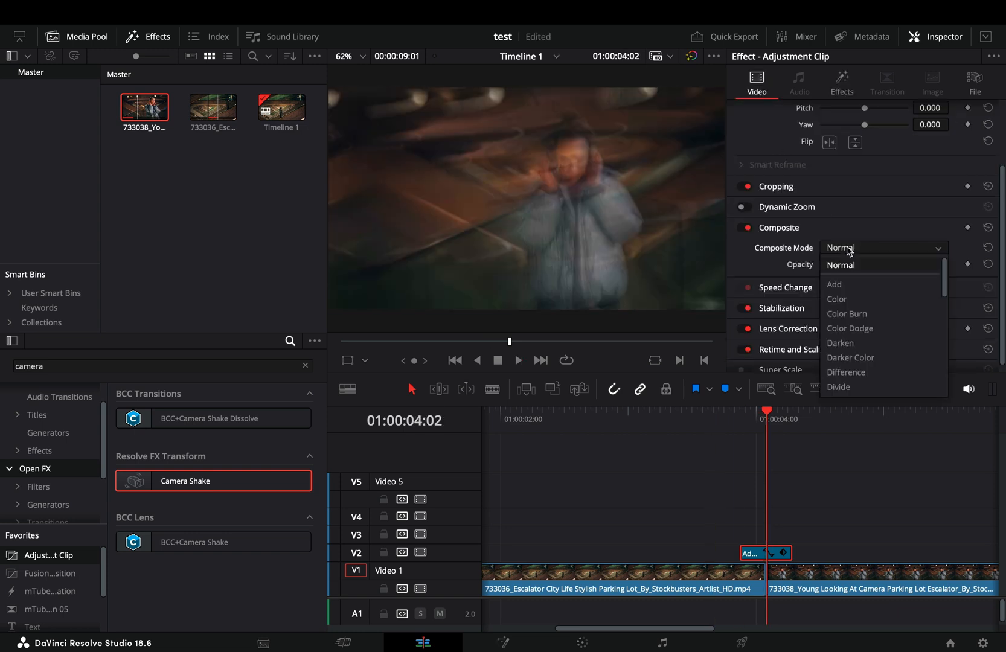
pyautogui.click(849, 329)
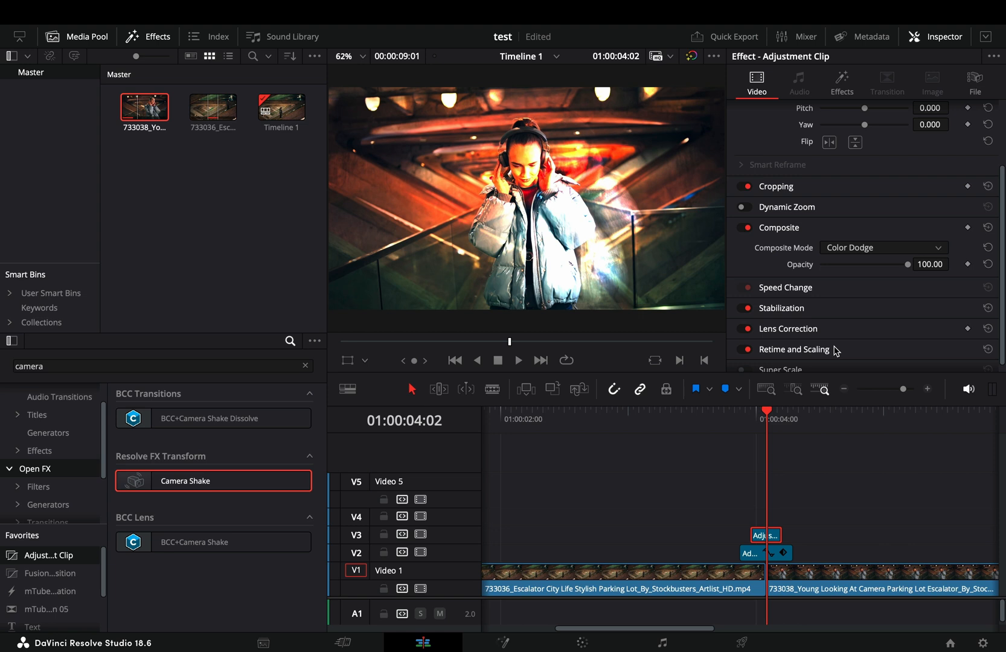
# Blend the Video 3 shake layer with the Add composite mode
pyautogui.click(882, 247)
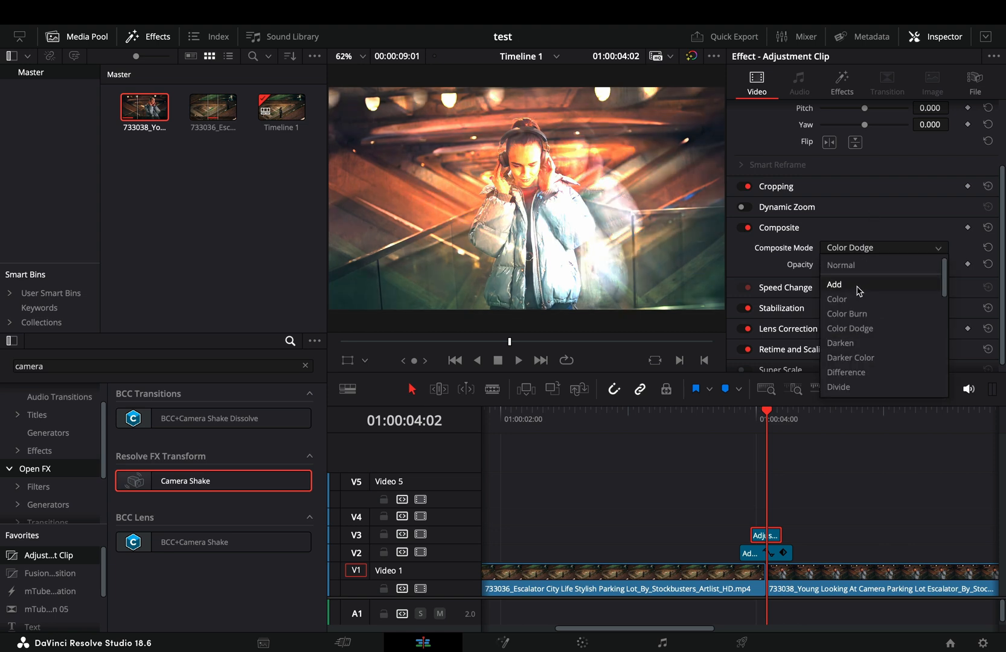
pyautogui.click(840, 82)
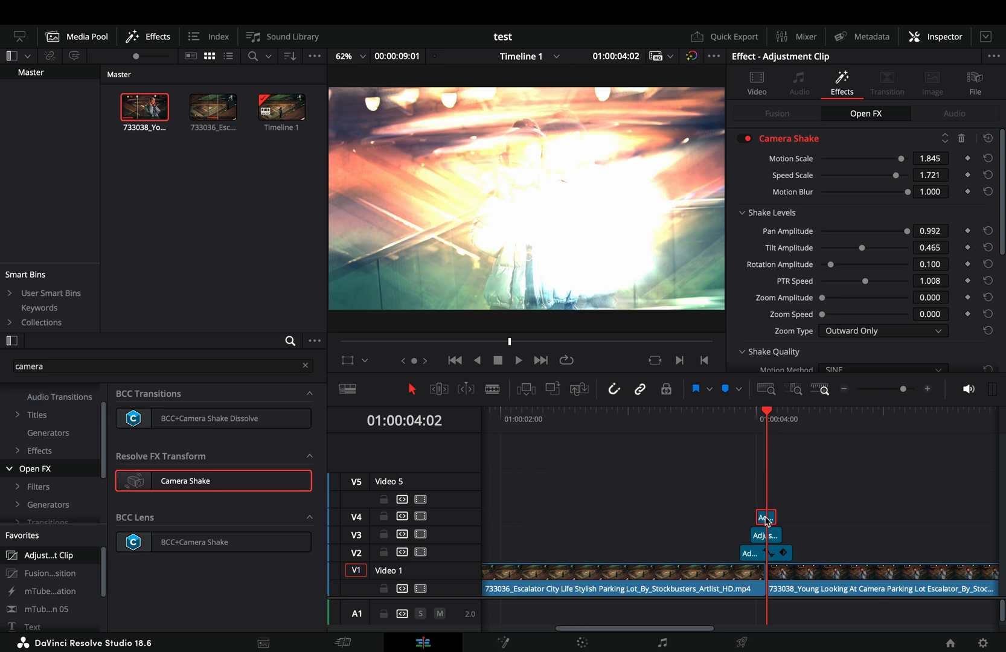
# Set the new Video 4 layer to Normal at about 79% opacity with higher tilt amplitude
pyautogui.click(756, 82)
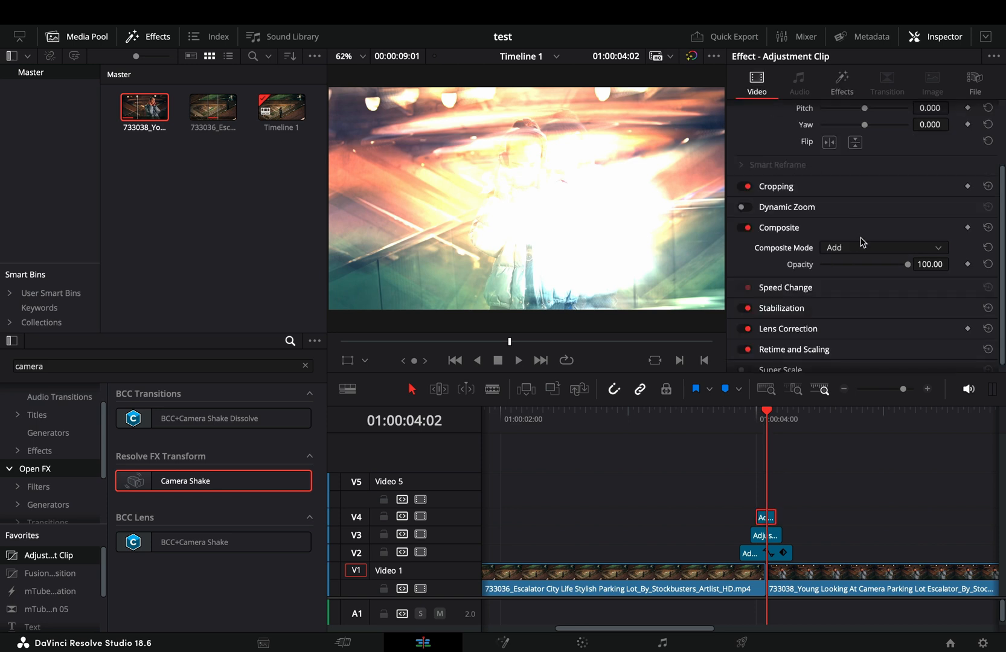
pyautogui.click(882, 248)
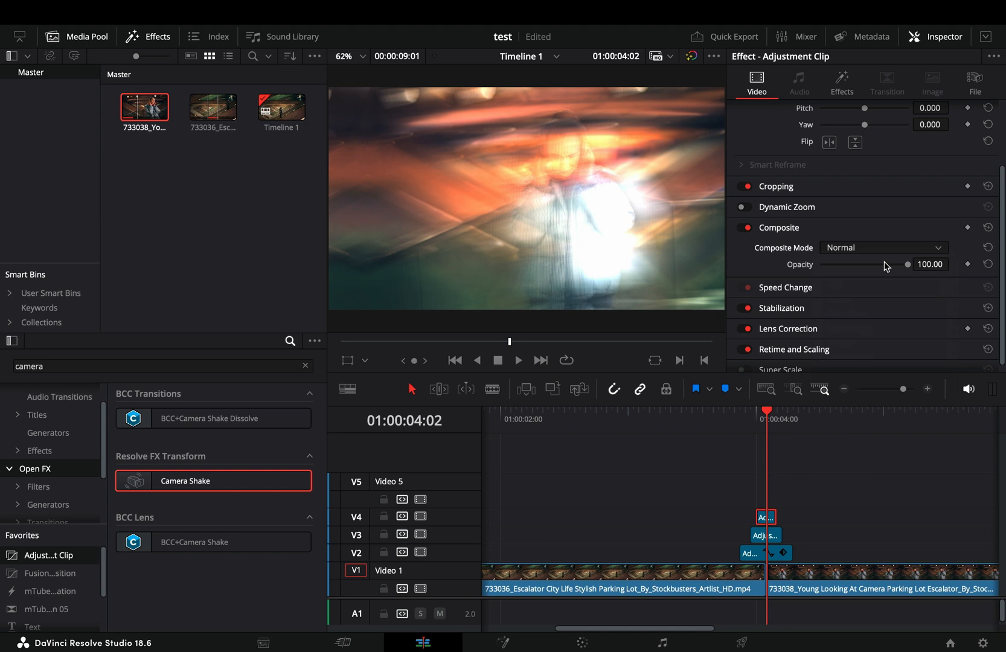
pyautogui.moveTo(905, 264); pyautogui.dragTo(866, 265)
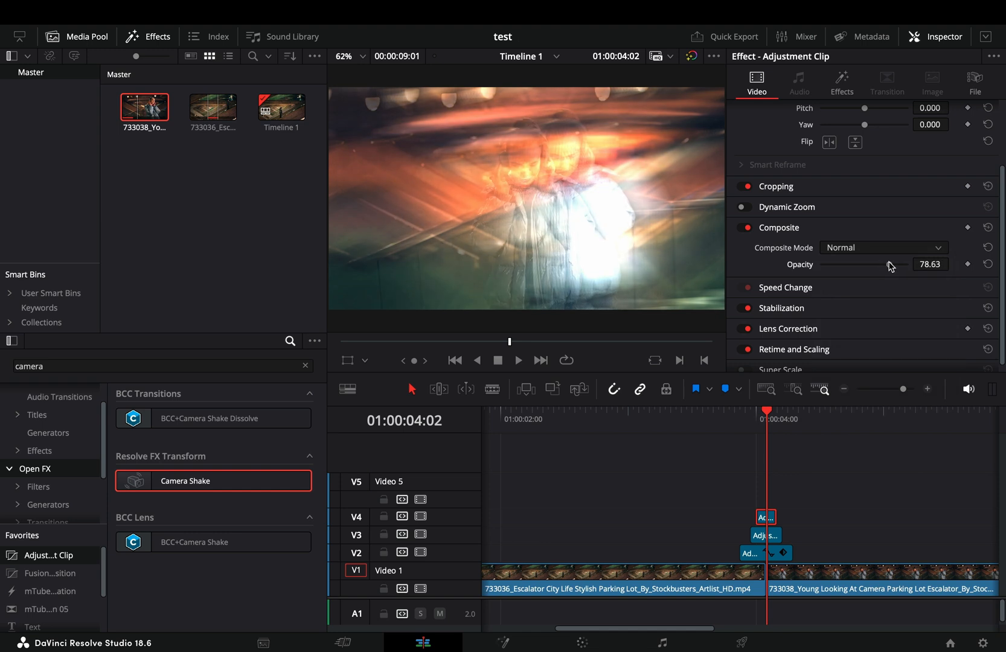
pyautogui.click(841, 82)
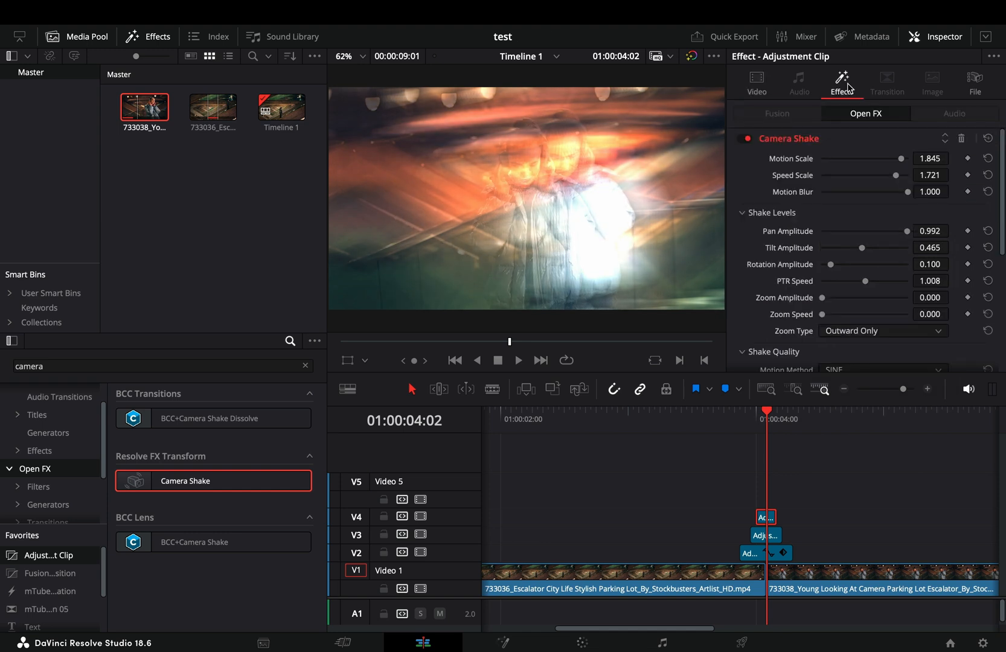
pyautogui.moveTo(861, 247); pyautogui.dragTo(890, 248)
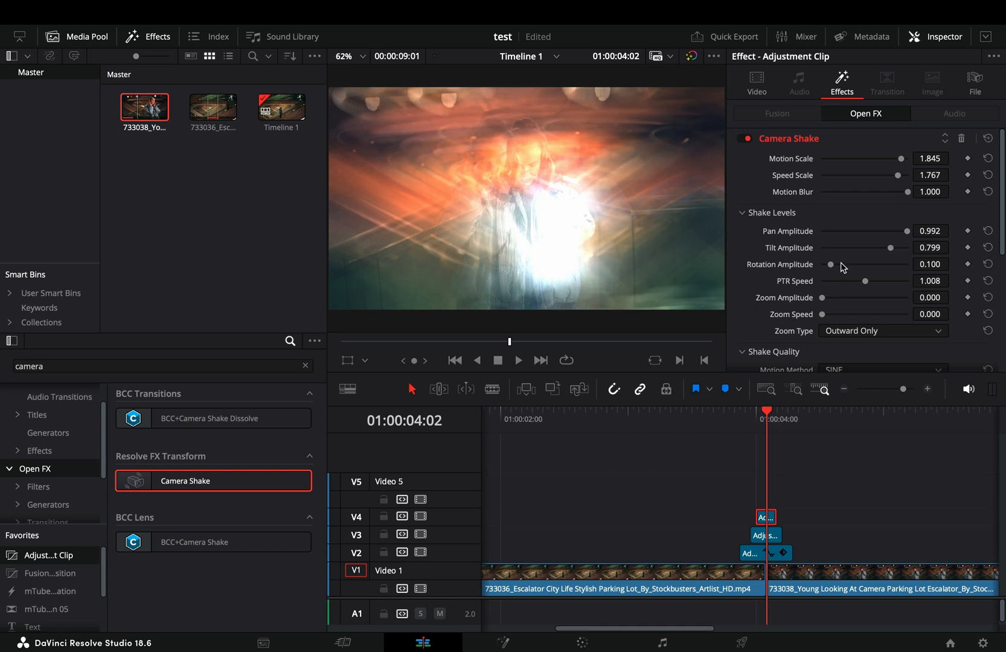